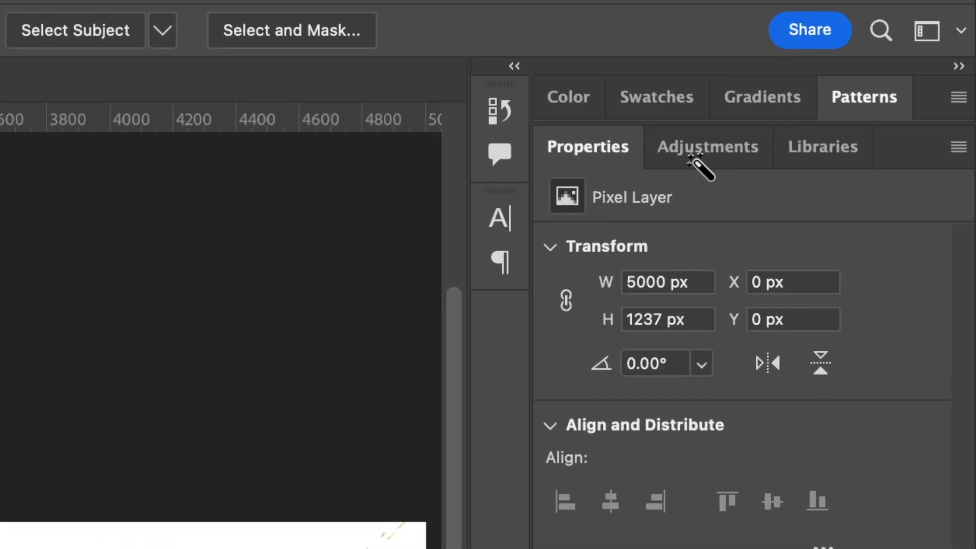
Step: Add a Threshold adjustment layer at level 240, then make the stroke image layer active
left_click(708, 147)
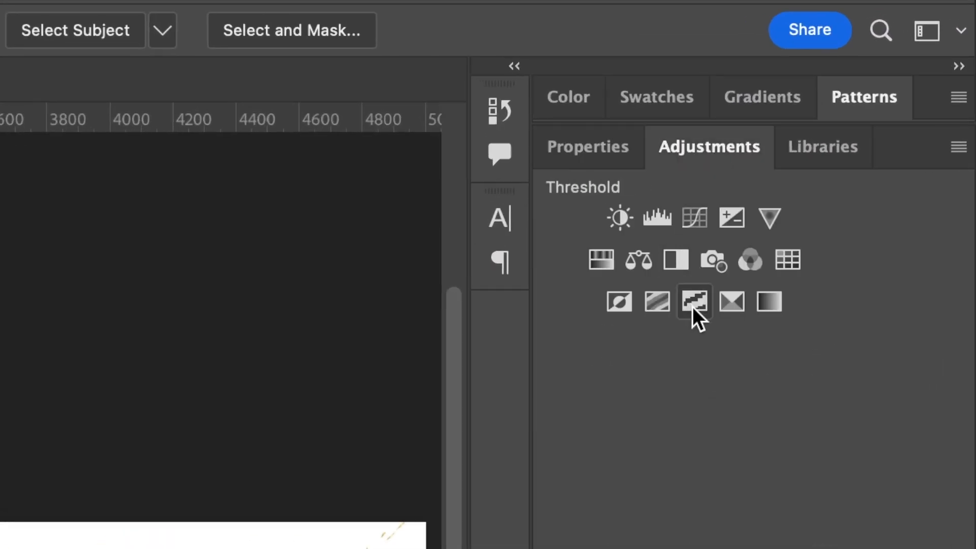
left_click(693, 303)
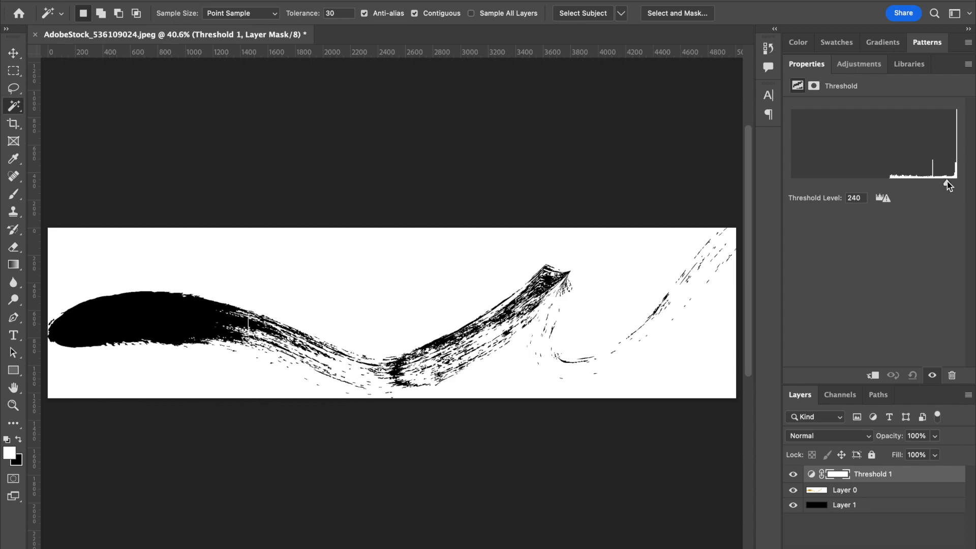
left_click(845, 490)
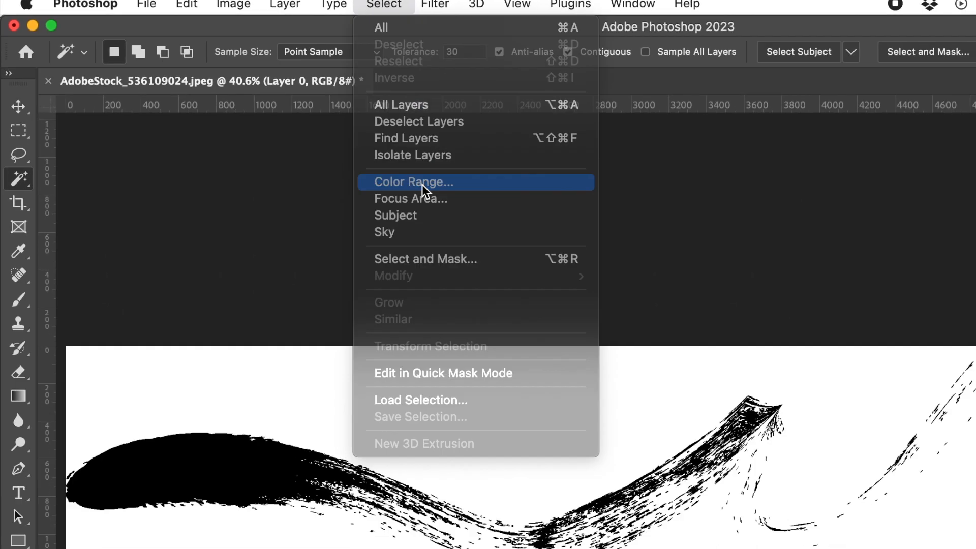
Step: Select the white background via Color Range with Fuzziness 200 and confirm
left_click(413, 182)
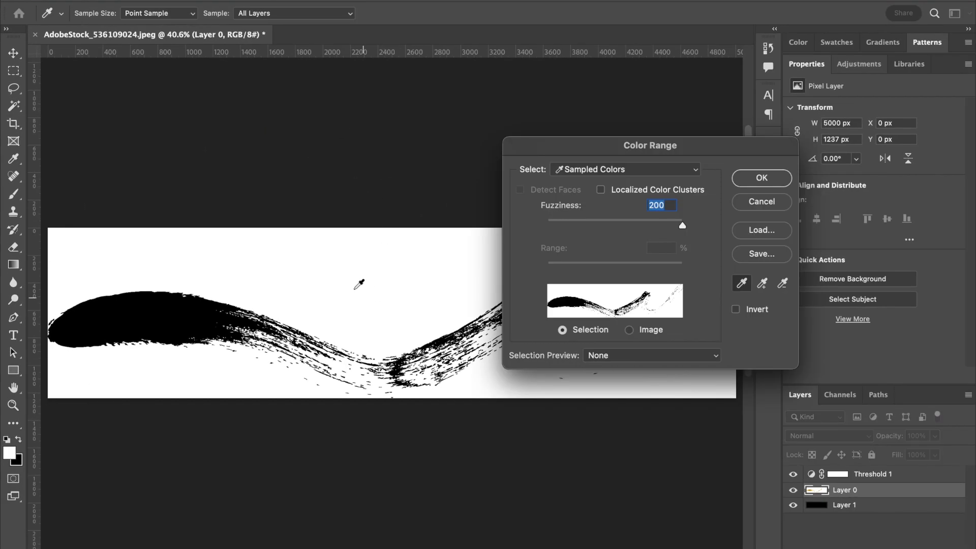
mouse_move(610, 229)
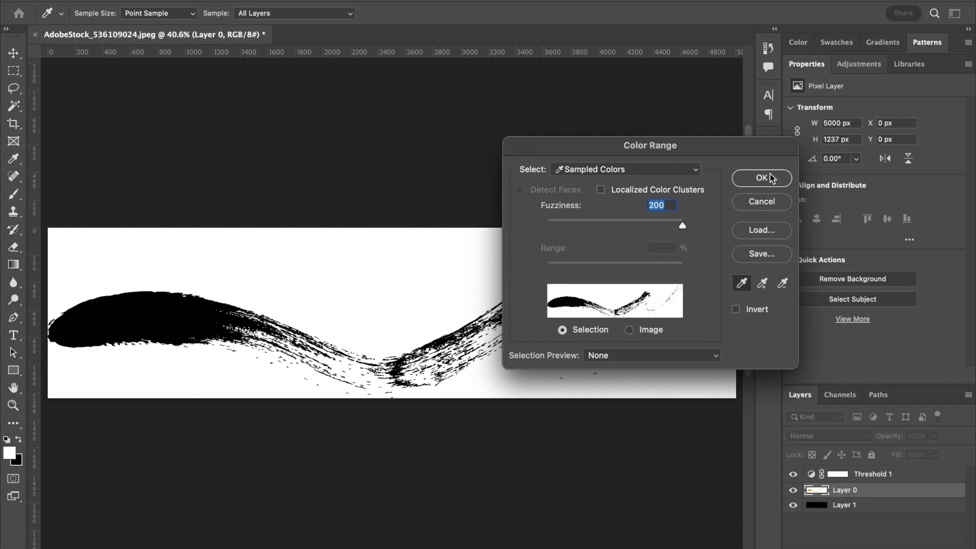
left_click(761, 177)
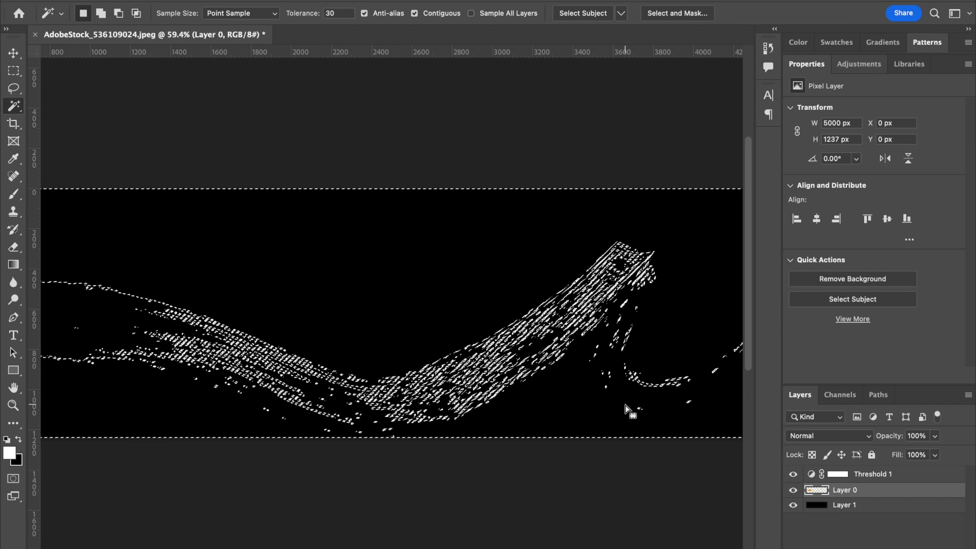
Step: Delete the selected white pixels and hide the Threshold 1 layer, revealing the gold stroke over black
left_click(794, 474)
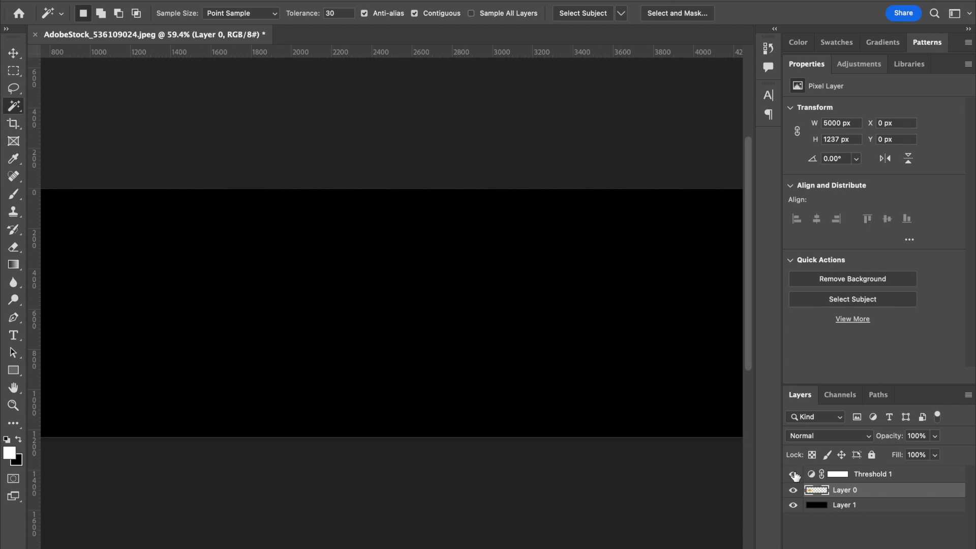
left_click(794, 474)
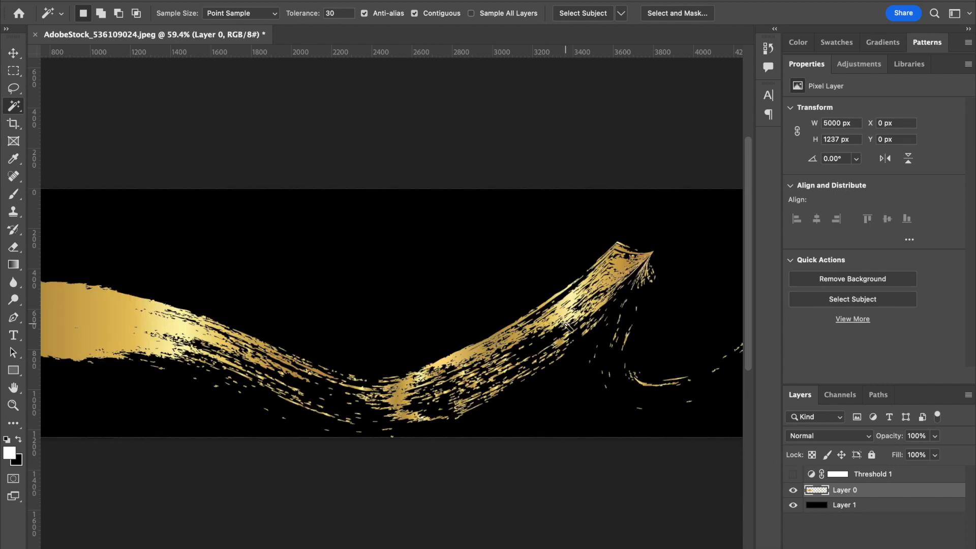